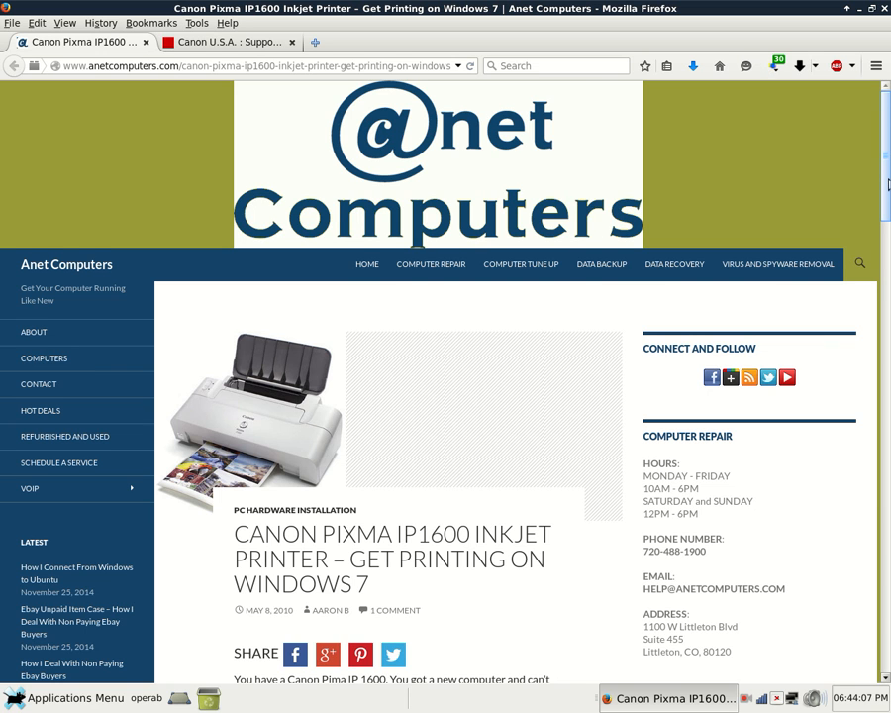
- Scroll down the PIXMA iP1600 support page to its product overview section
scroll("down", 3)
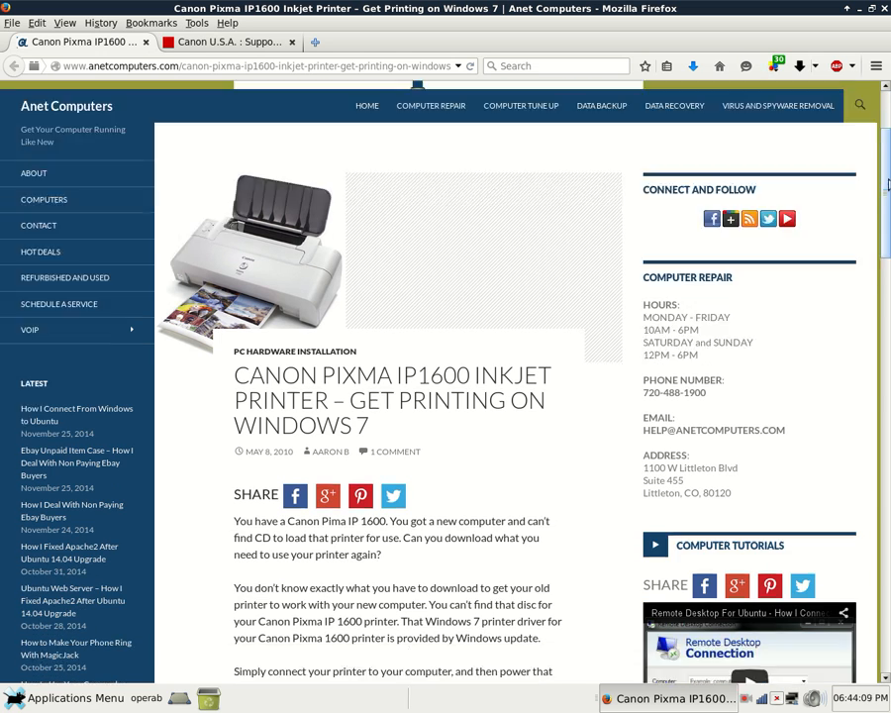
scroll("down", 3)
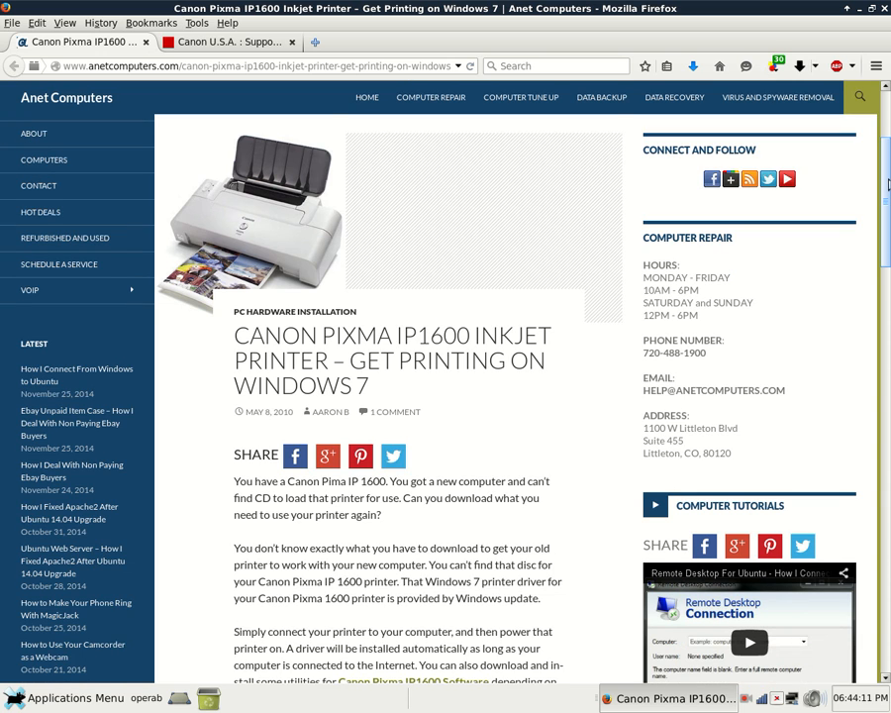
scroll("down", 3)
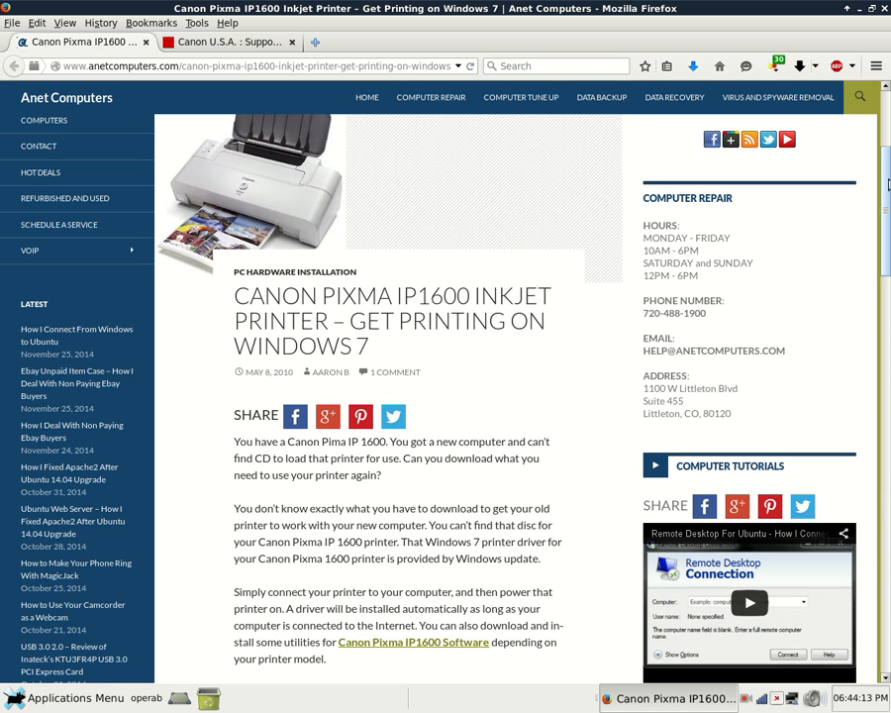
scroll("down", 3)
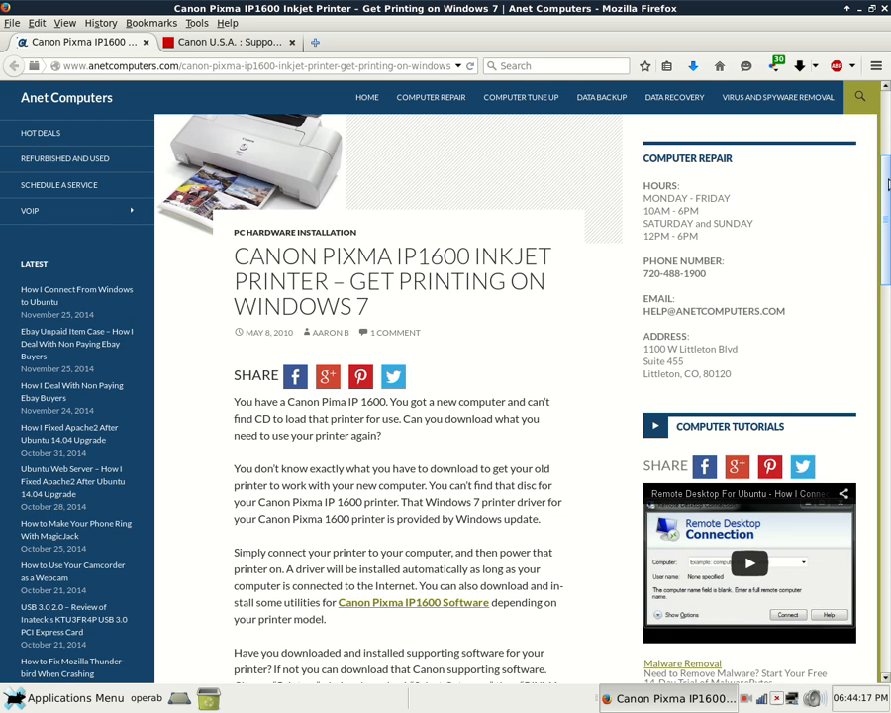
scroll("down", 3)
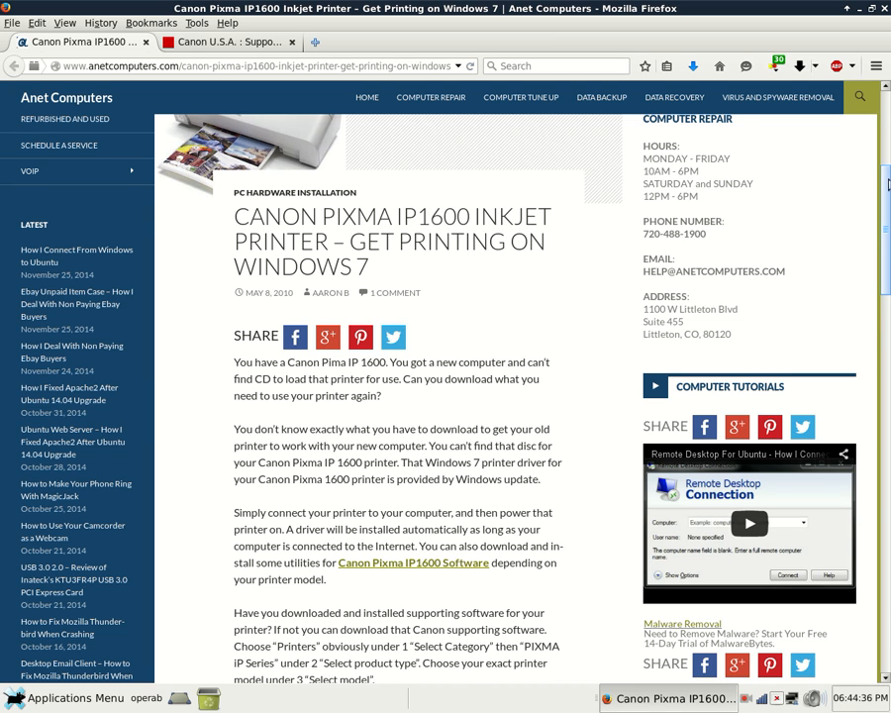
scroll("down", 3)
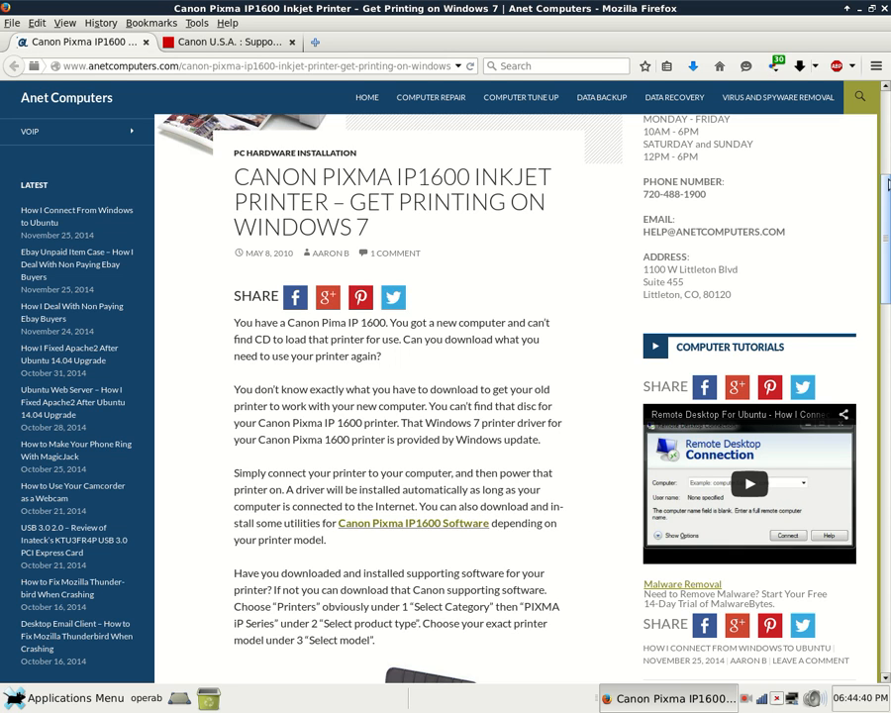
scroll("down", 3)
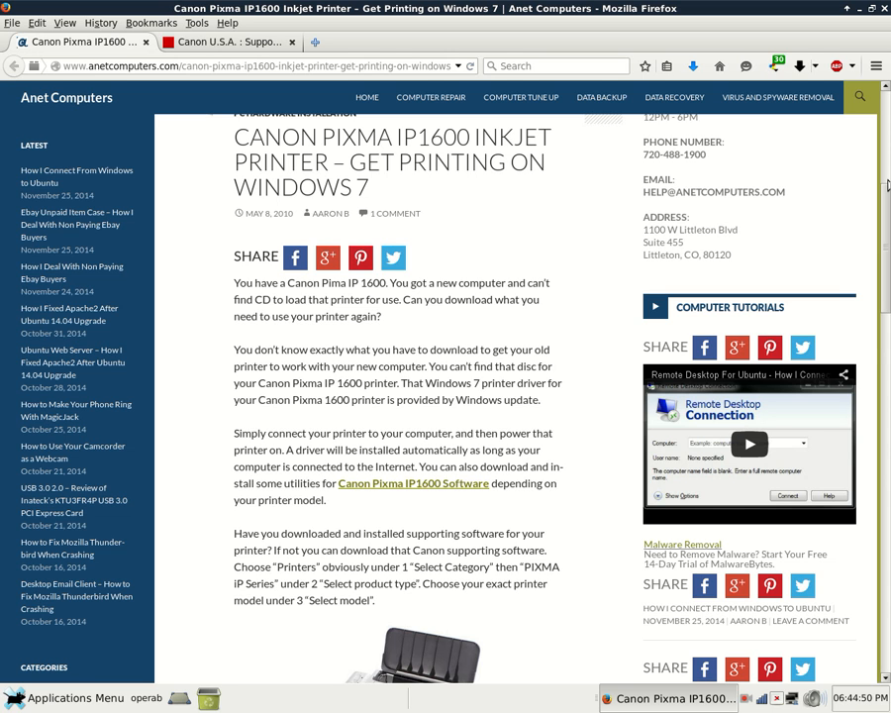
scroll("down", 3)
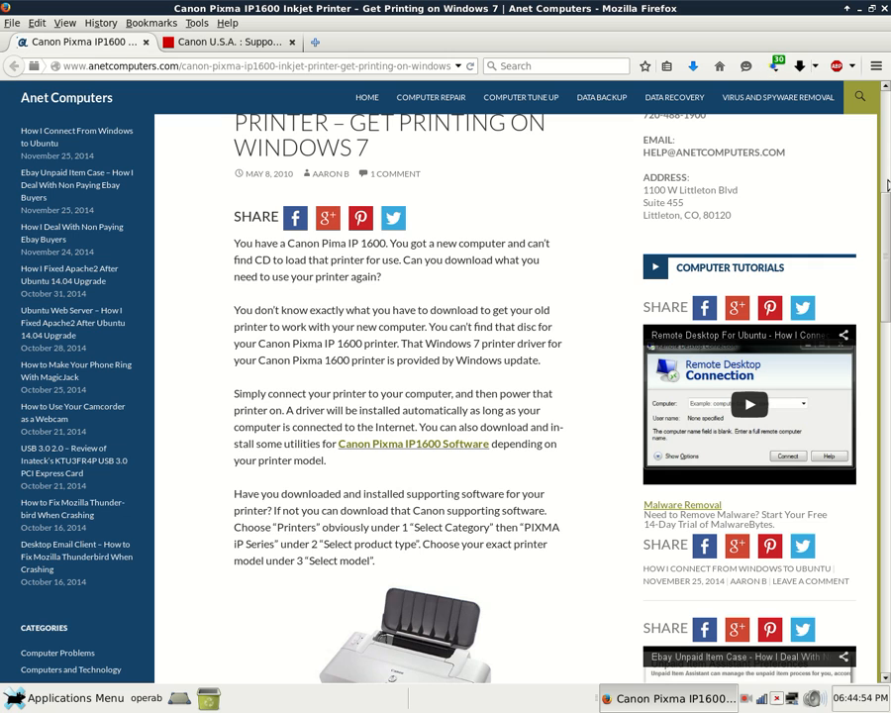
scroll("down", 3)
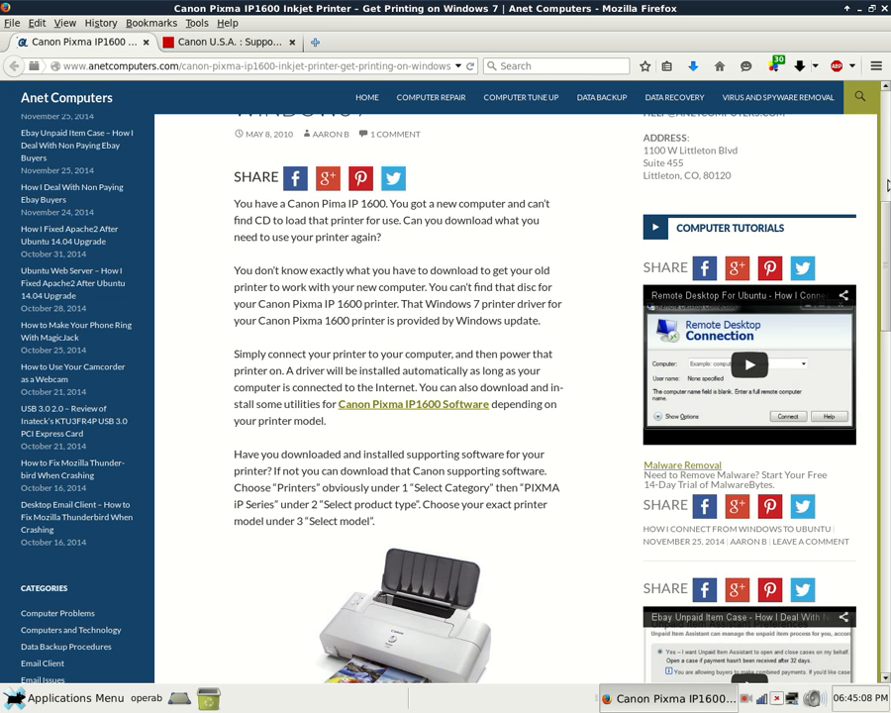
scroll("down", 3)
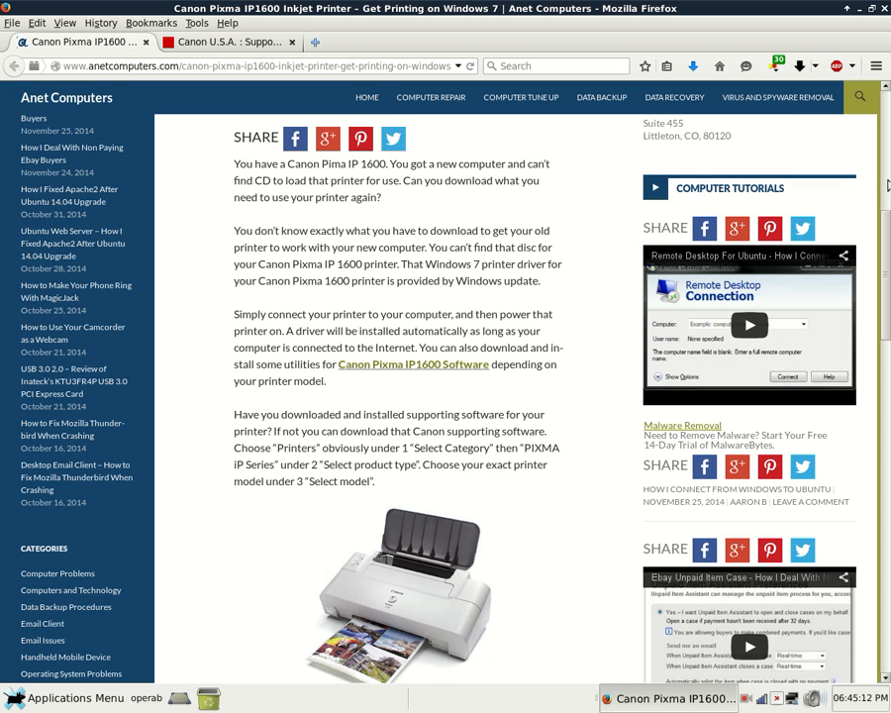
scroll("down", 3)
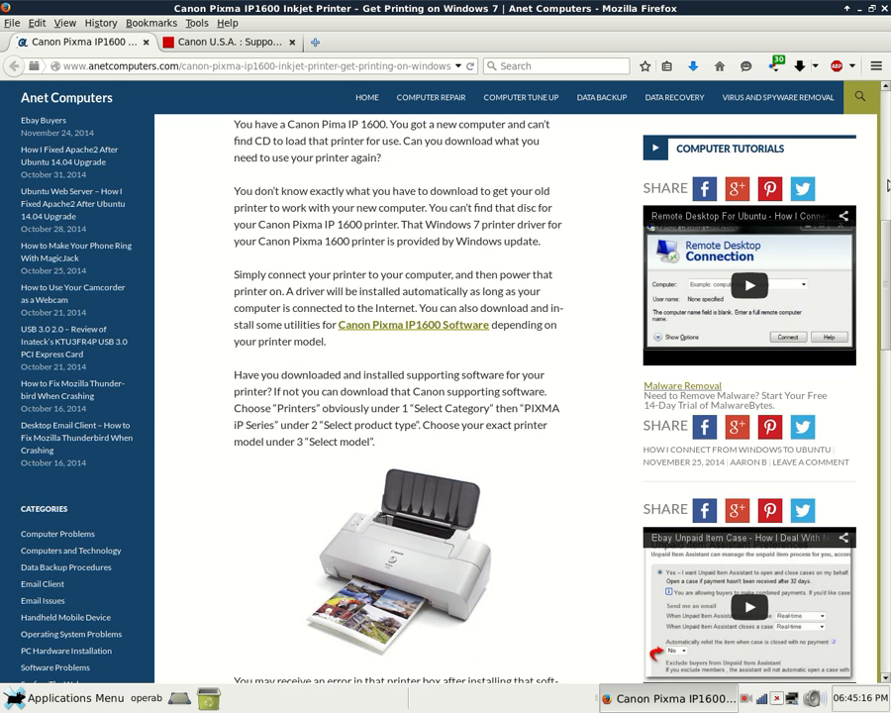
scroll("down", 3)
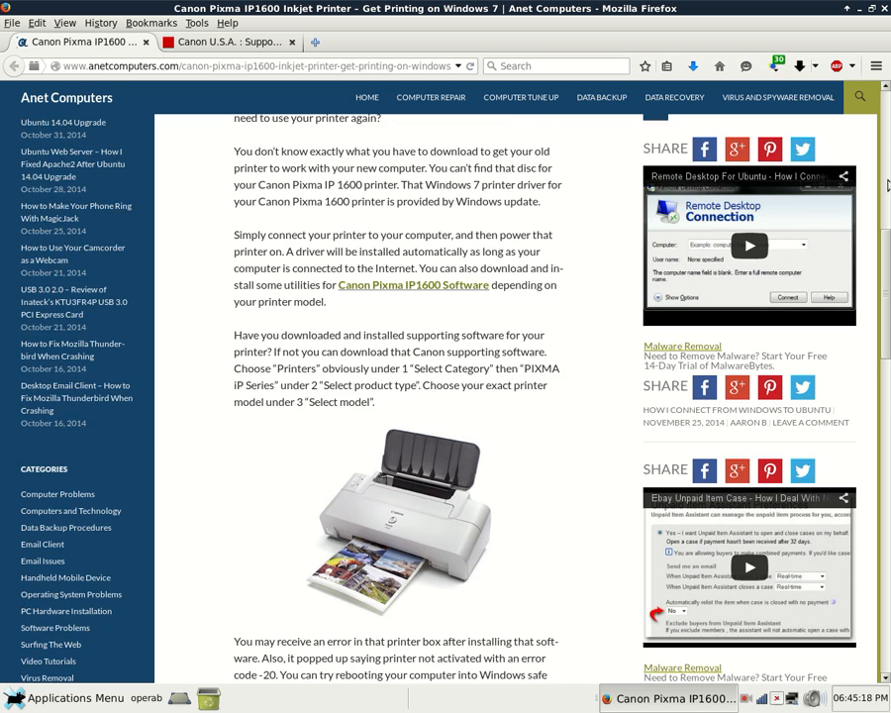
scroll("down", 3)
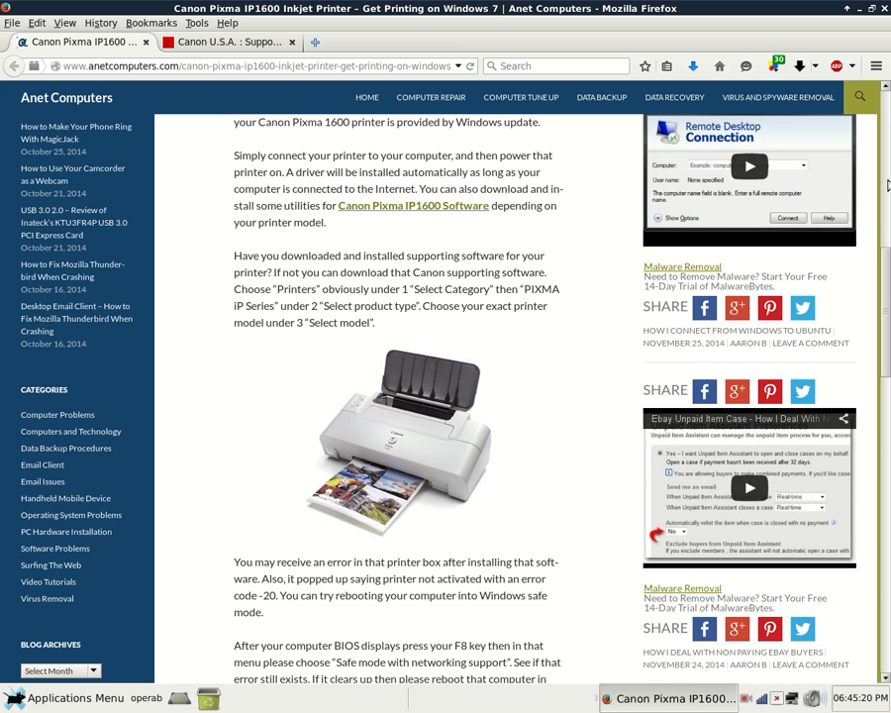
scroll("down", 3)
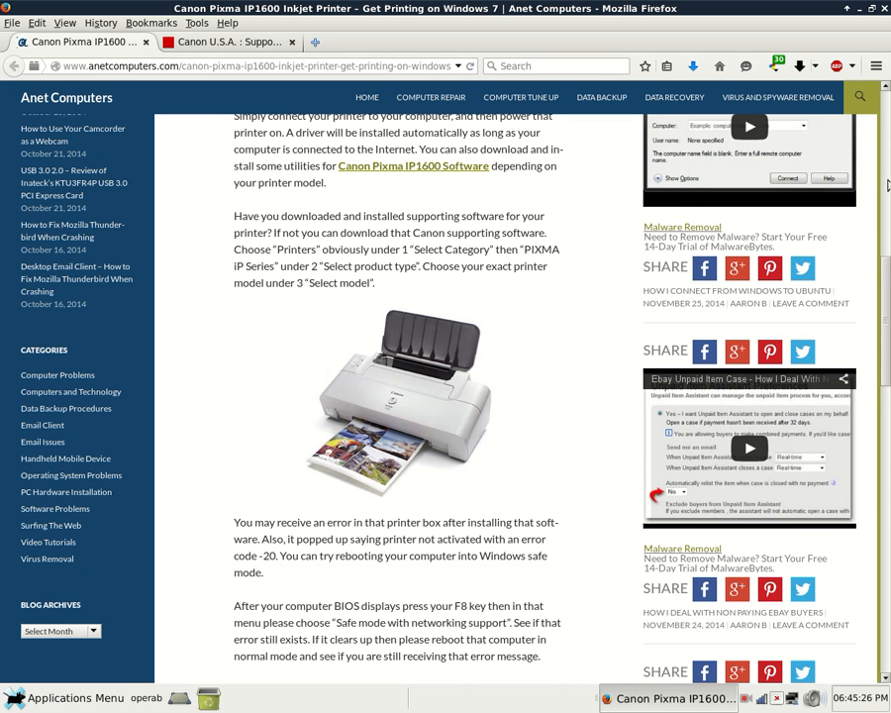
scroll("down", 3)
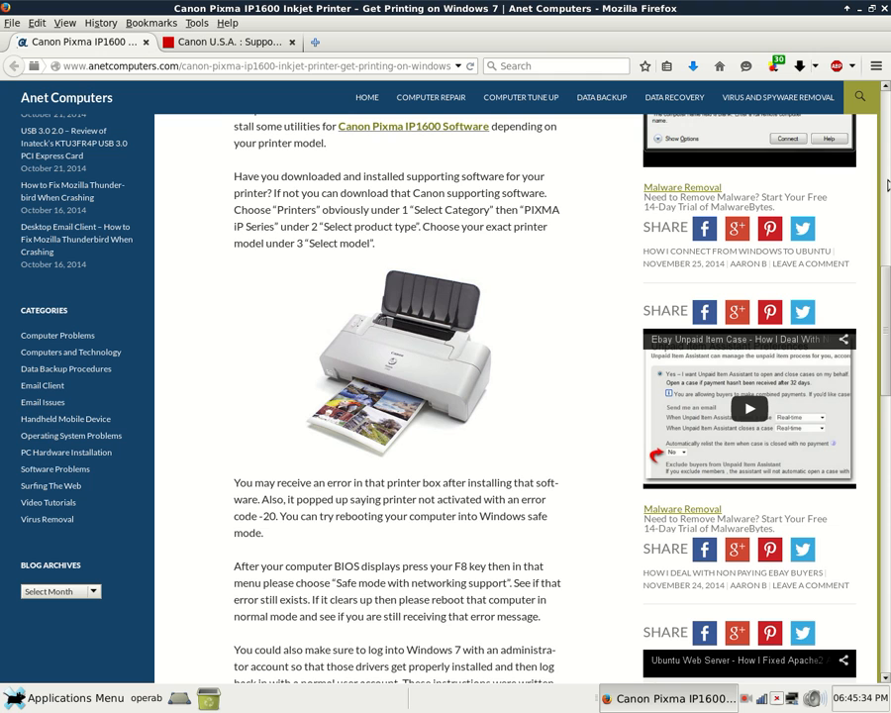
scroll("down", 3)
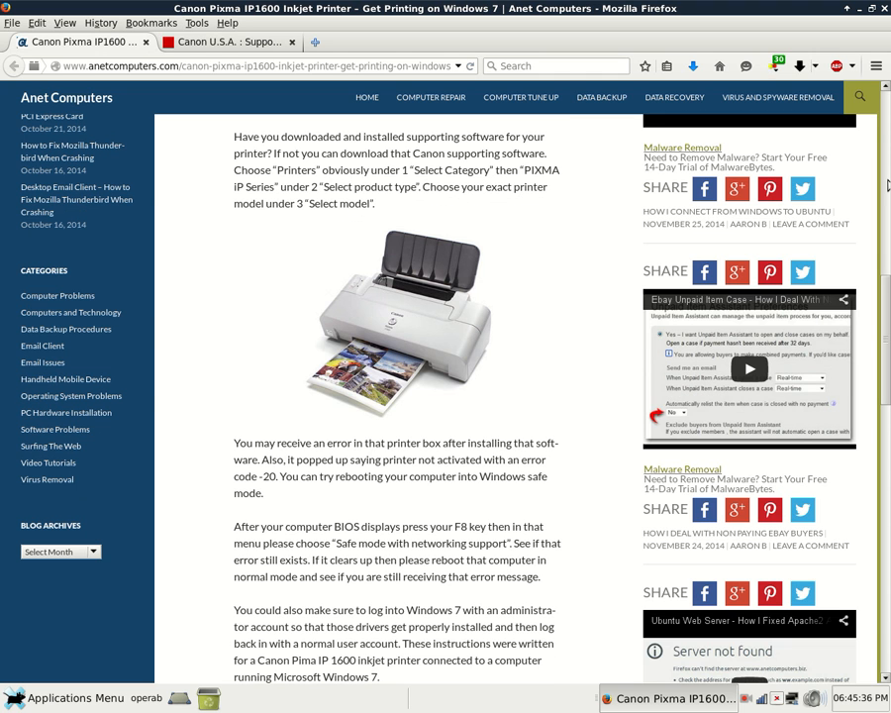
scroll("down", 3)
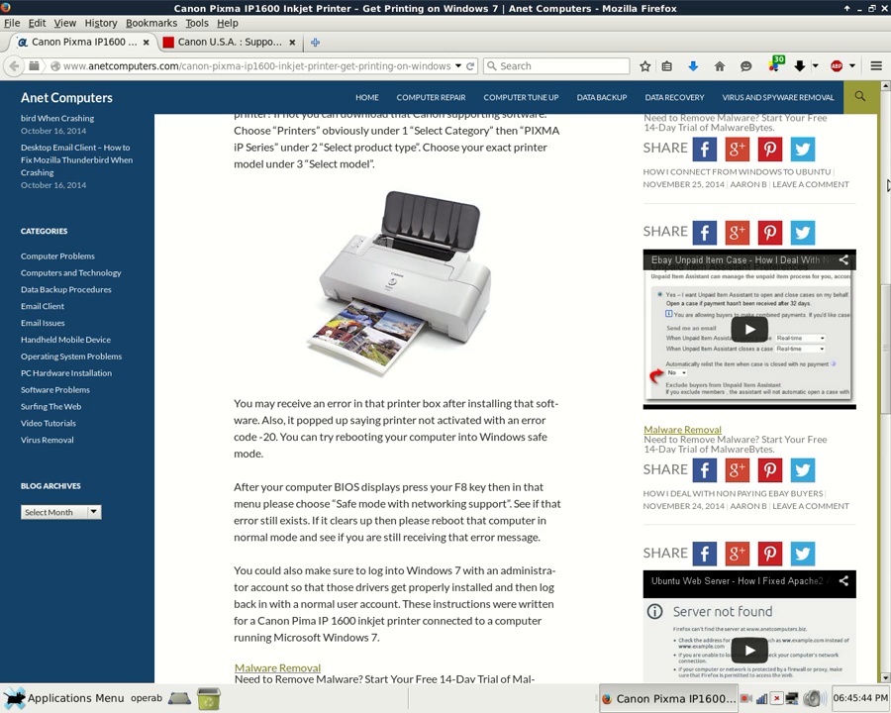
scroll("down", 3)
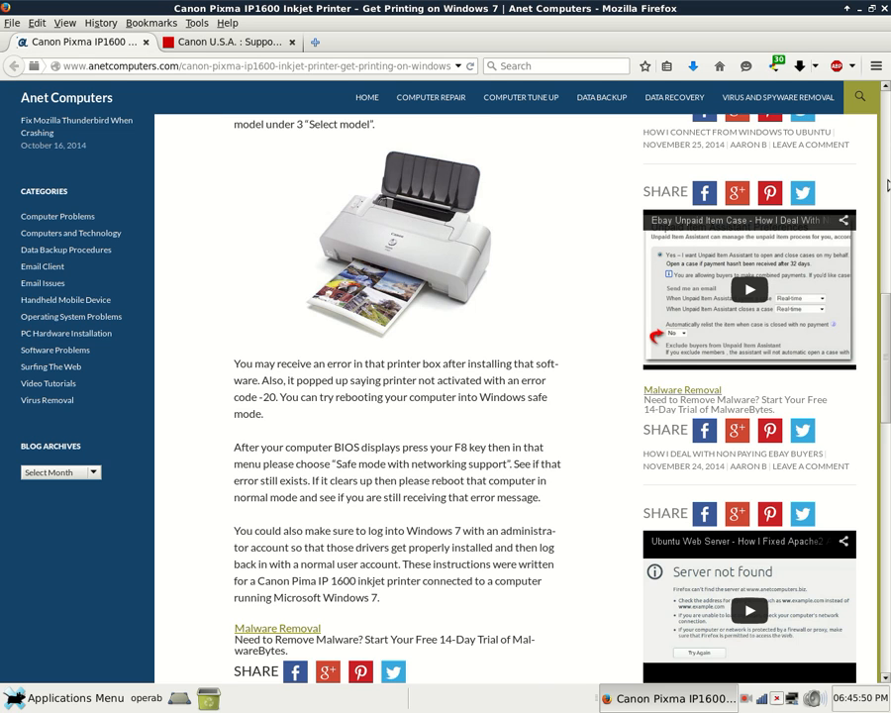
scroll("down", 3)
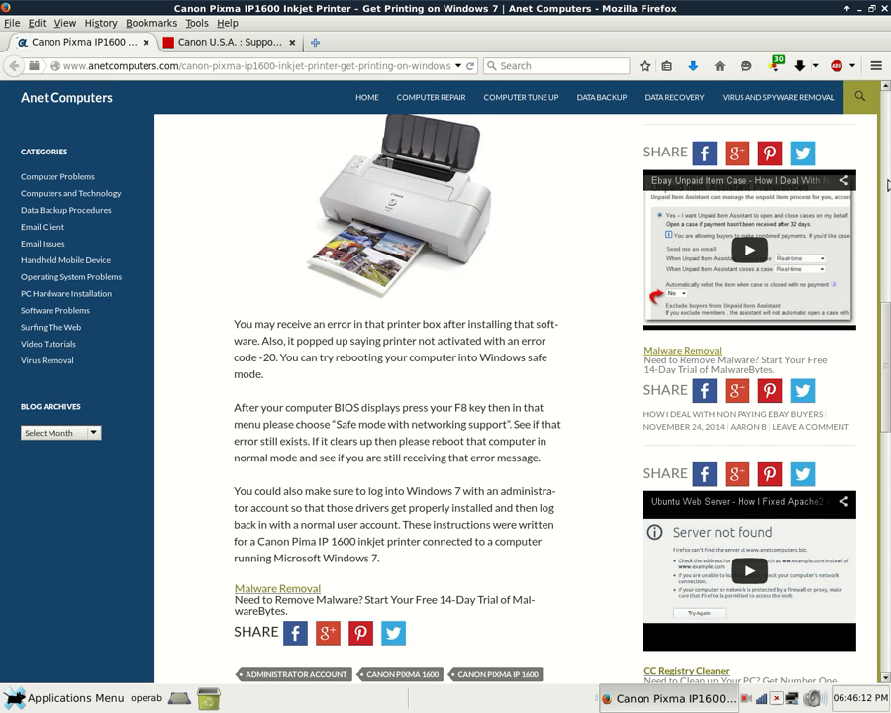
scroll("down", 3)
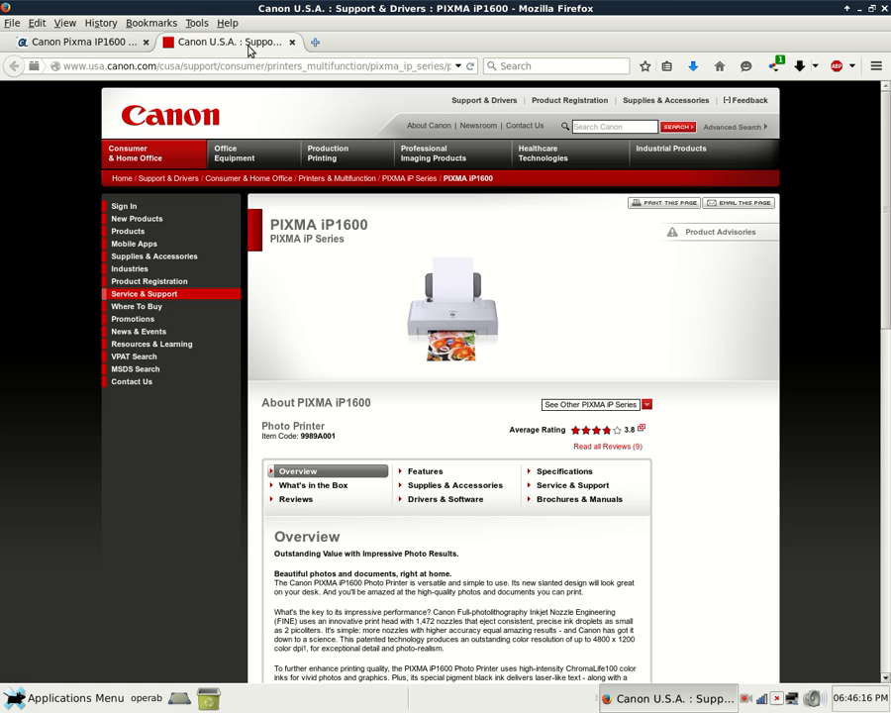
mouse_move(55, 397)
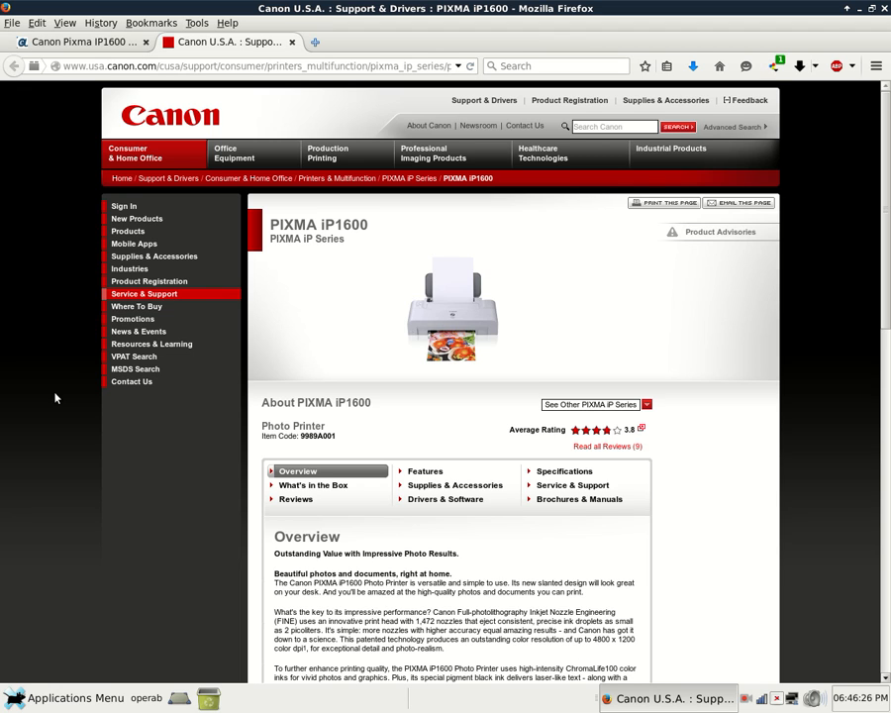
scroll("down", 3)
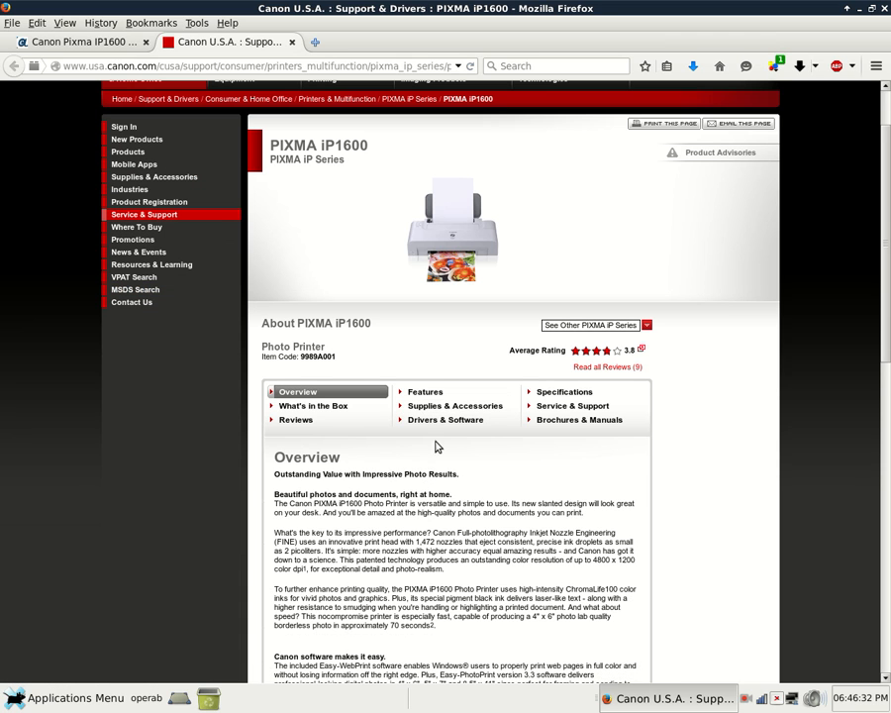
scroll("down", 3)
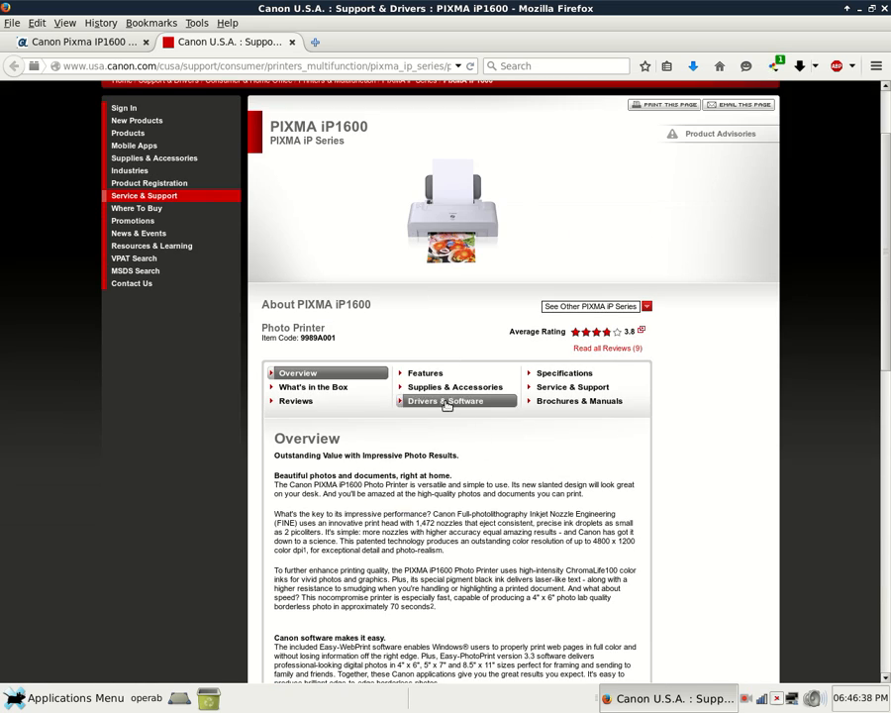
- Open the iP1600 Drivers & Software section and dismiss the survey with 'No Thank You'
left_click(444, 401)
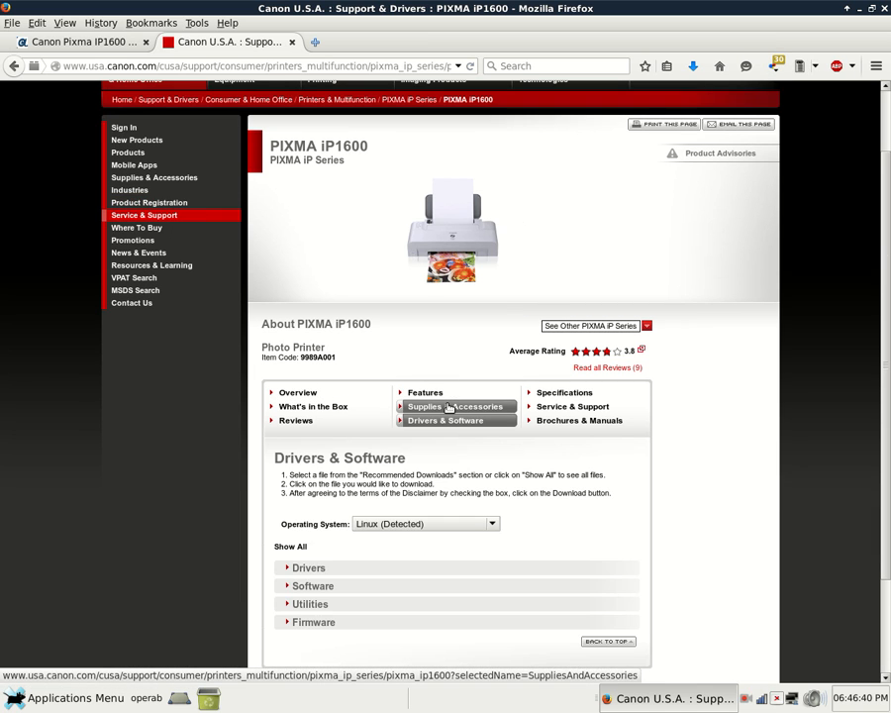
scroll("down", 3)
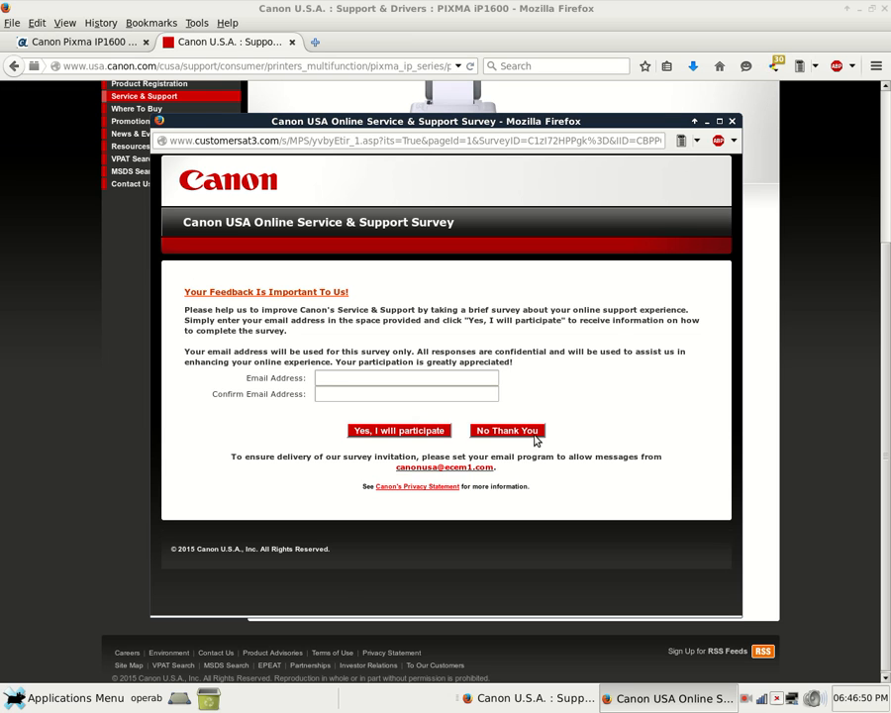
left_click(507, 430)
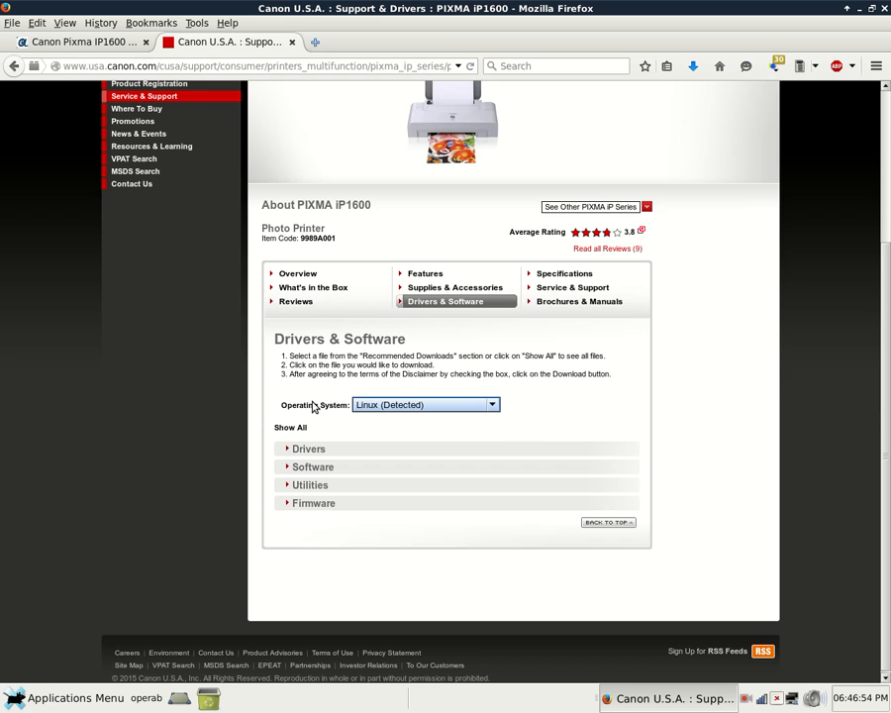
- Expand the Operating System dropdown and bring the Windows versions into view
left_click(492, 404)
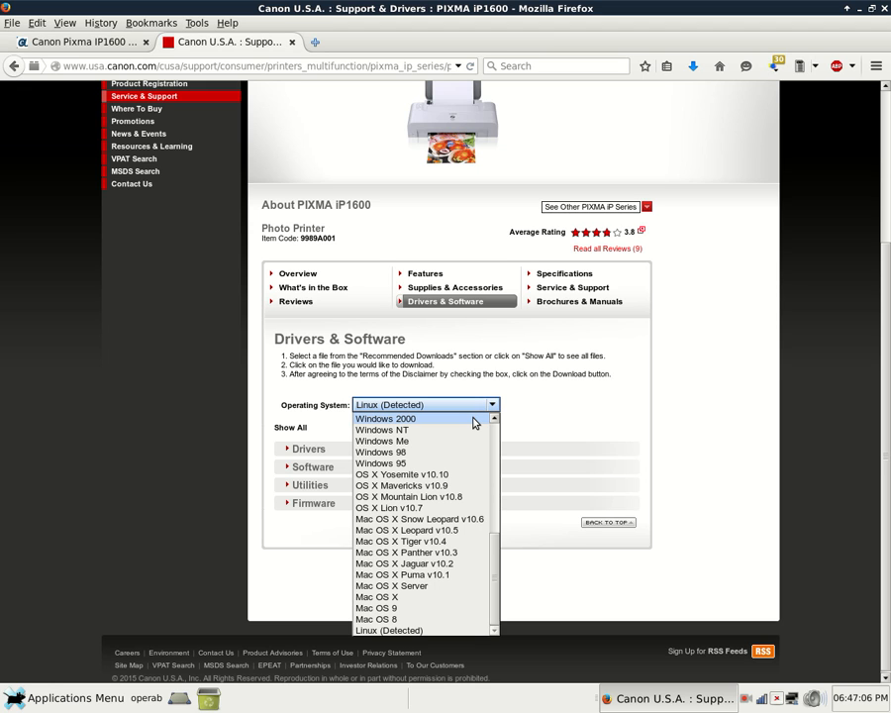
mouse_move(472, 451)
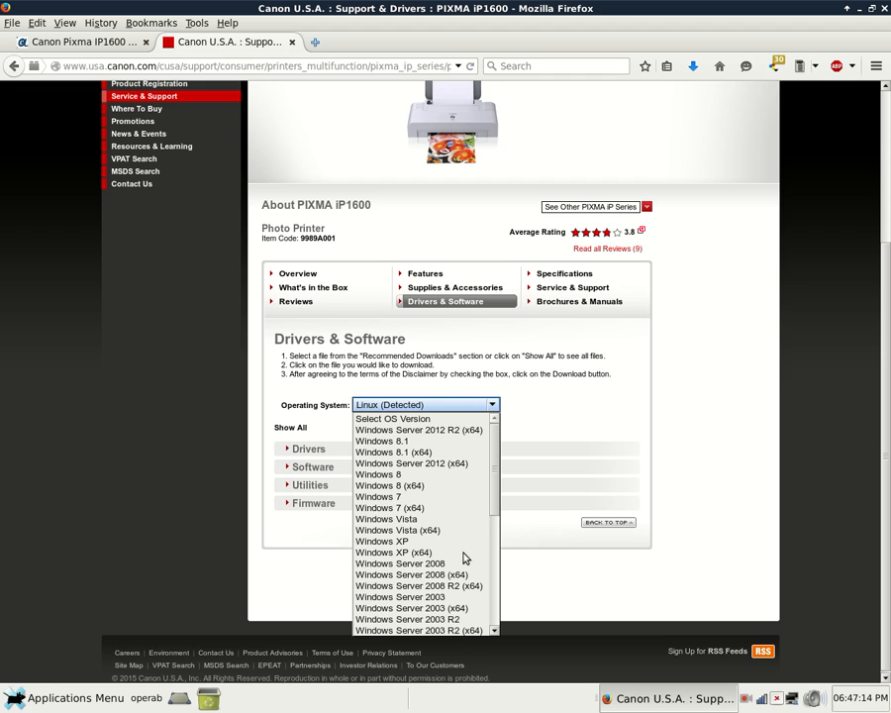
scroll("down", 3)
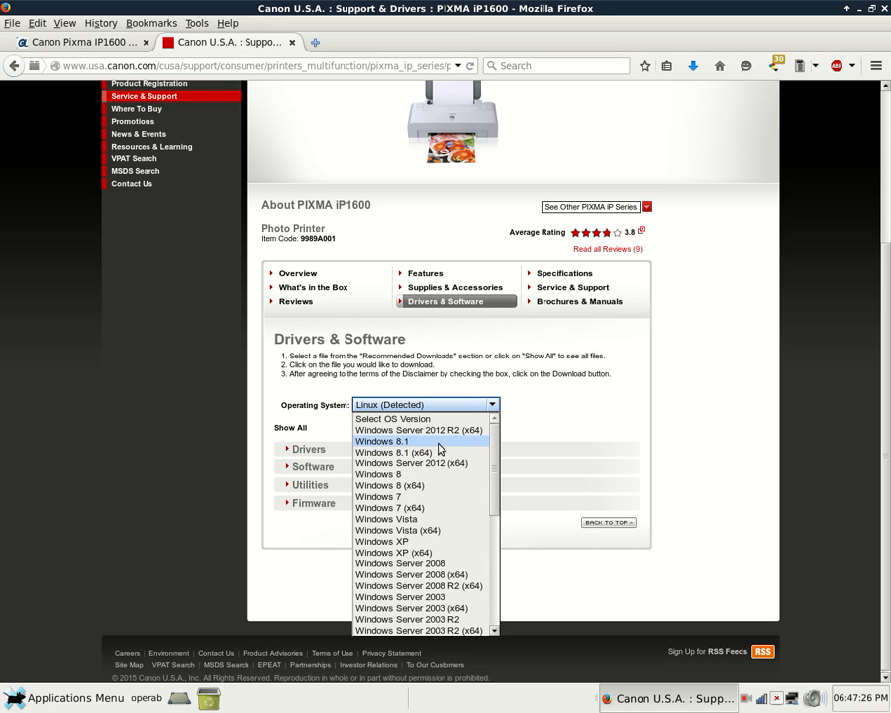
- Pick 'Windows 7' from the Operating System dropdown
left_click(379, 496)
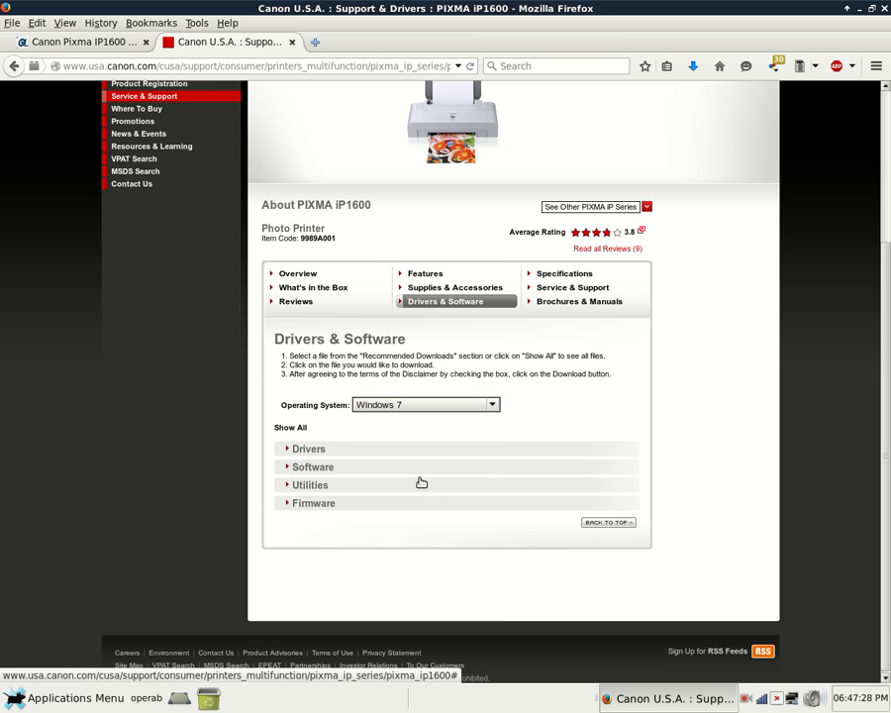
mouse_move(425, 448)
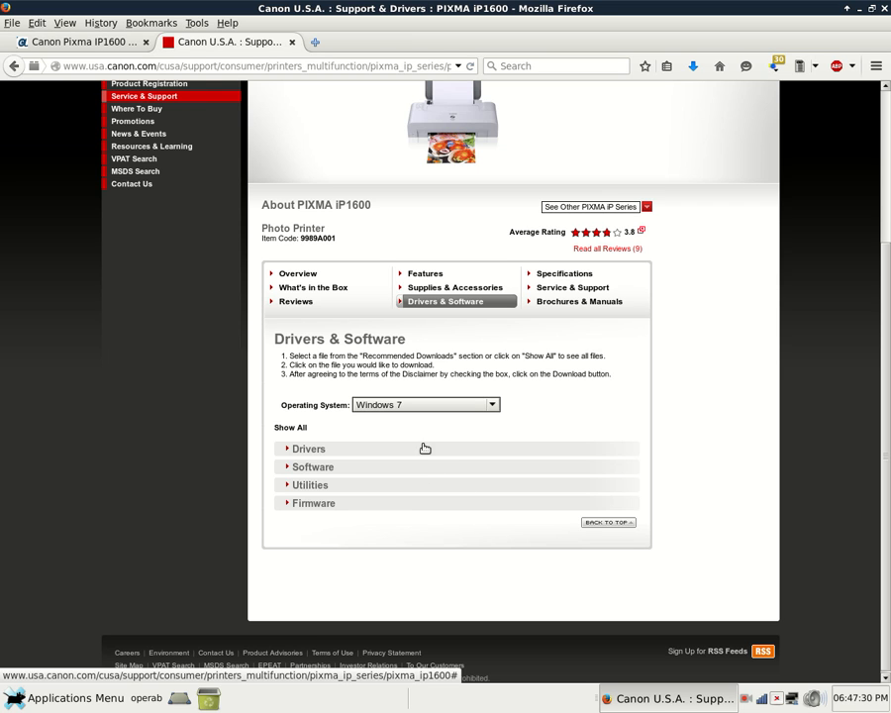
mouse_move(315, 449)
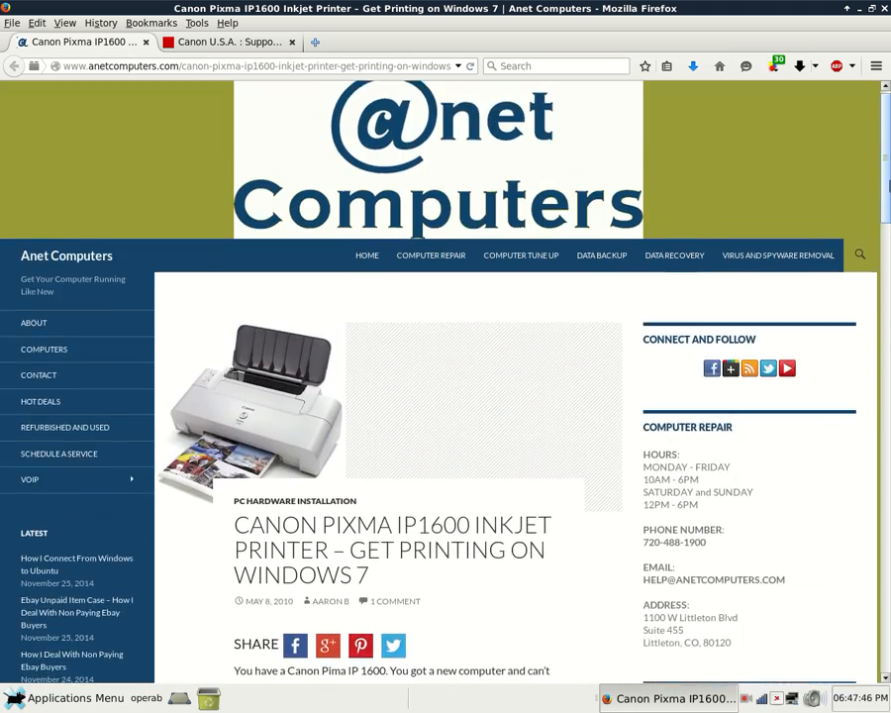
- Bring the Anet Computers Canon Pixma IP1600 Windows 7 article back into view
scroll("down", 3)
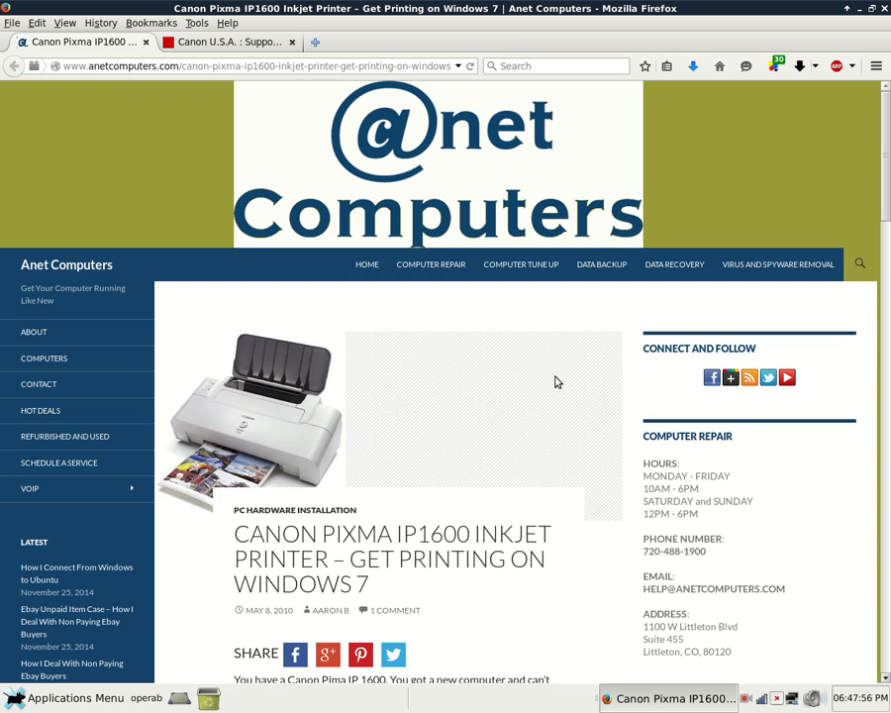
mouse_move(582, 463)
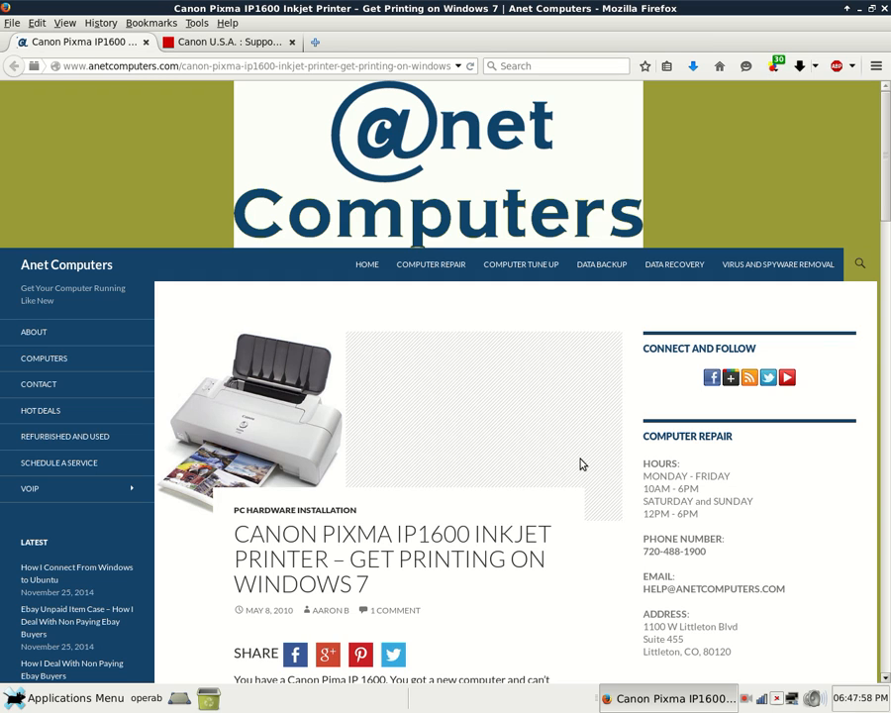